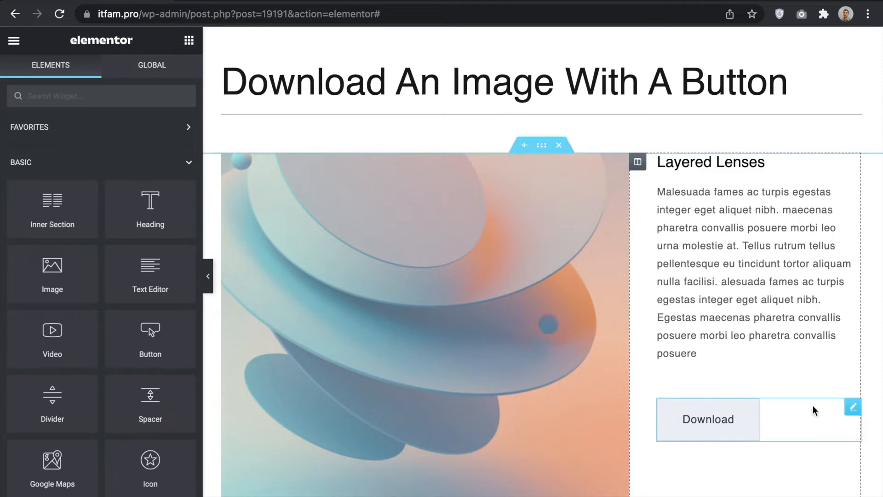
Preview the page showing the lens image, 'Layered Lenses' text and Download button
left_click(853, 406)
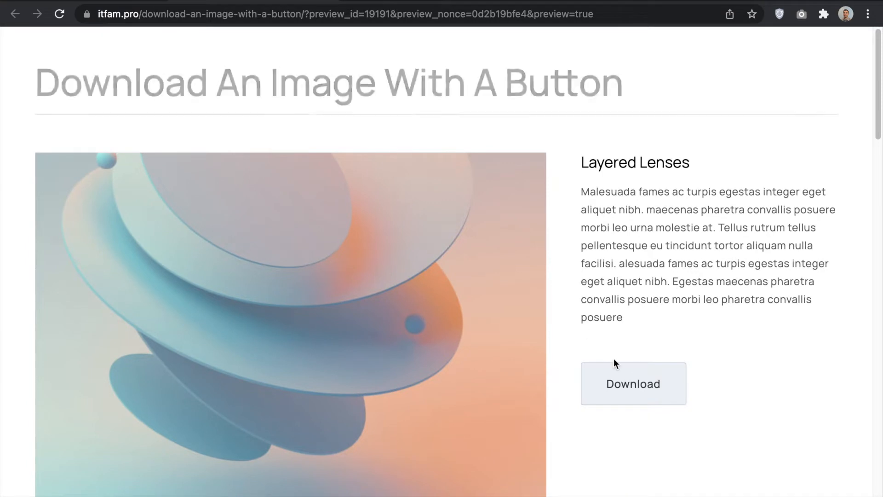
left_click(290, 321)
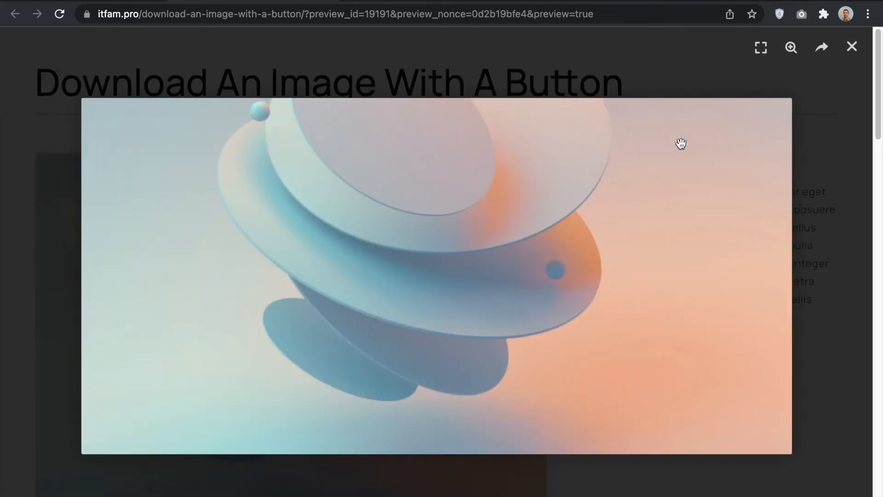
mouse_move(851, 58)
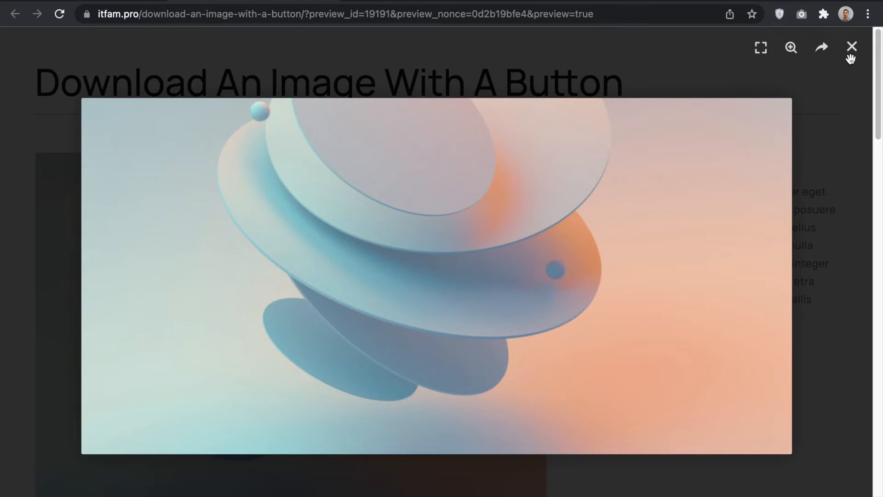
left_click(852, 46)
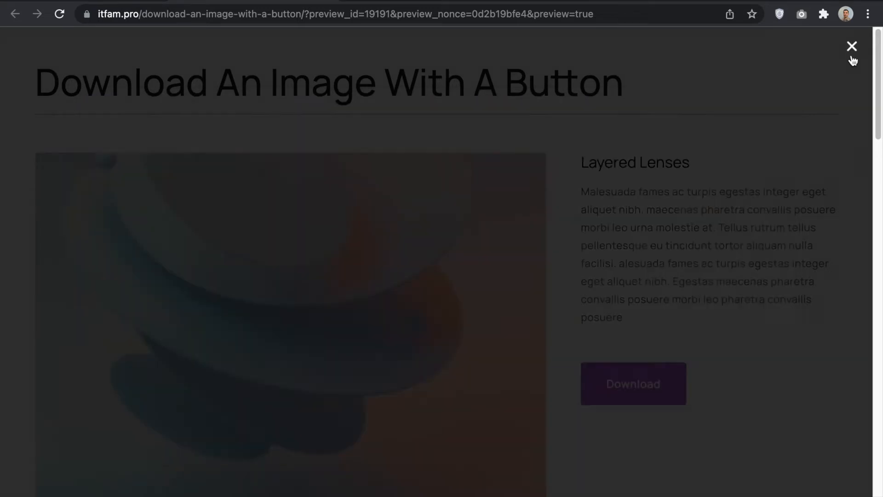
left_click(852, 45)
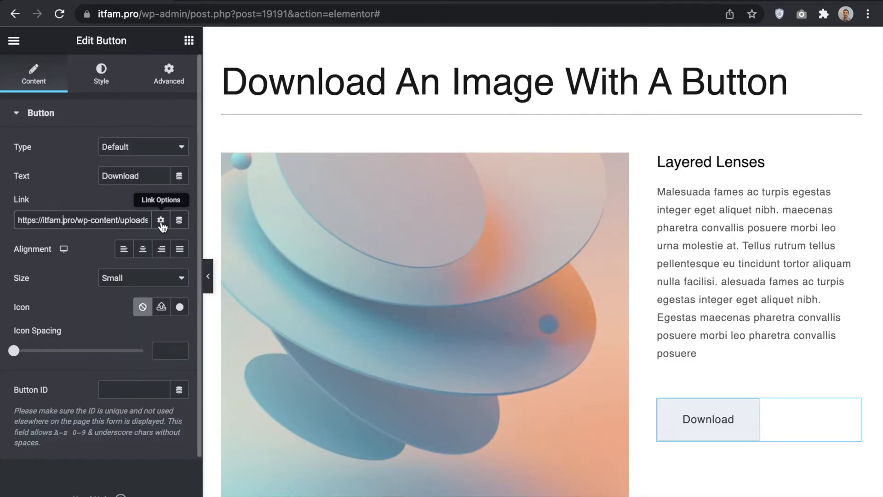
Add the custom attribute 'download' to the Download button's link options
left_click(160, 220)
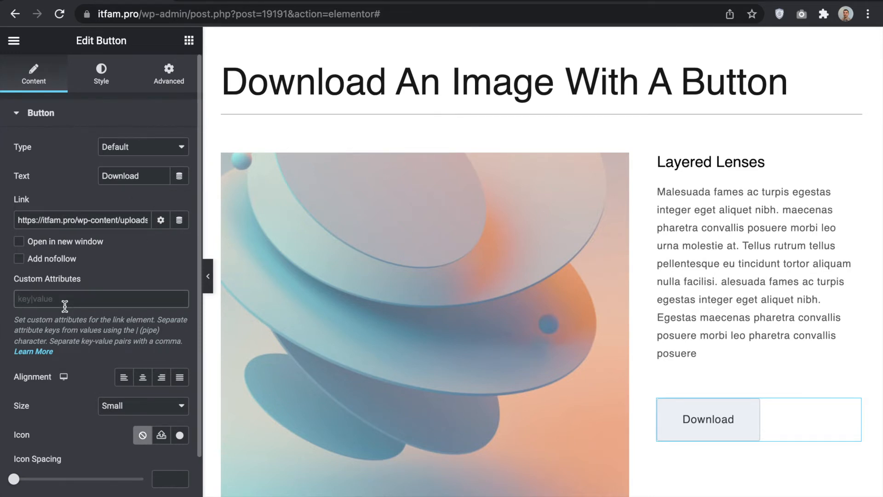
type("downloa")
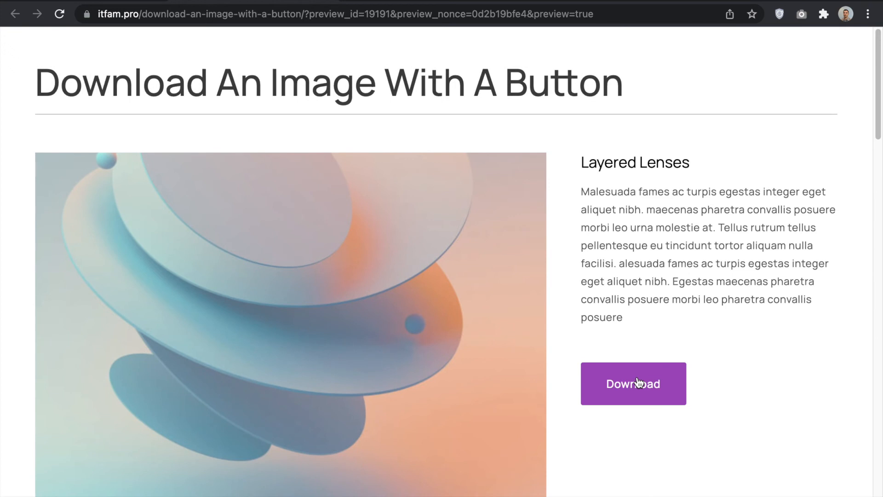
Click Download in the preview to confirm the image downloads without a lightbox
left_click(632, 383)
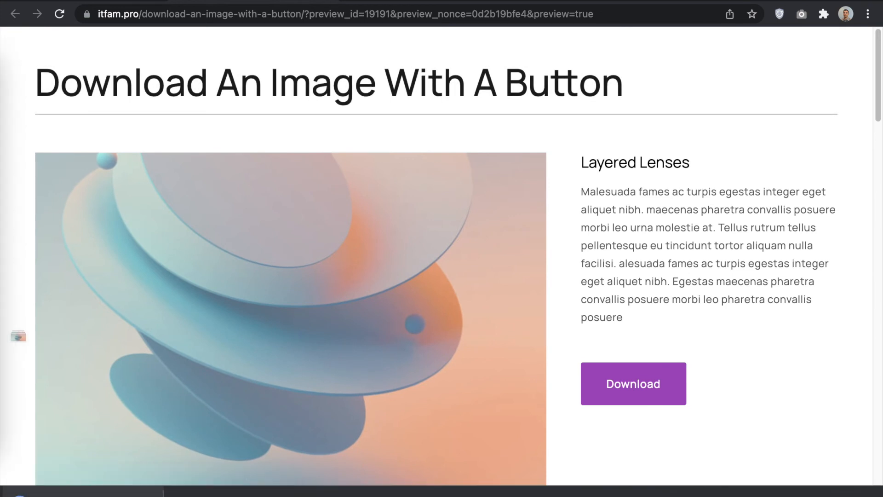
mouse_move(442, 371)
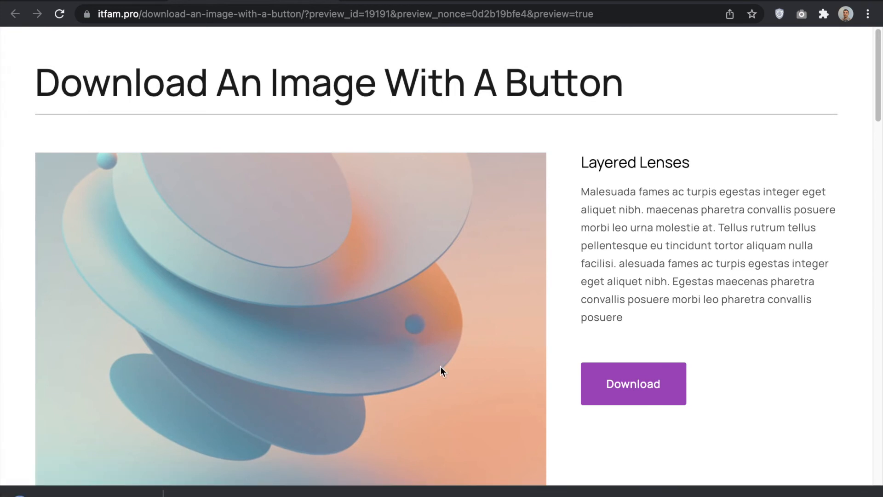